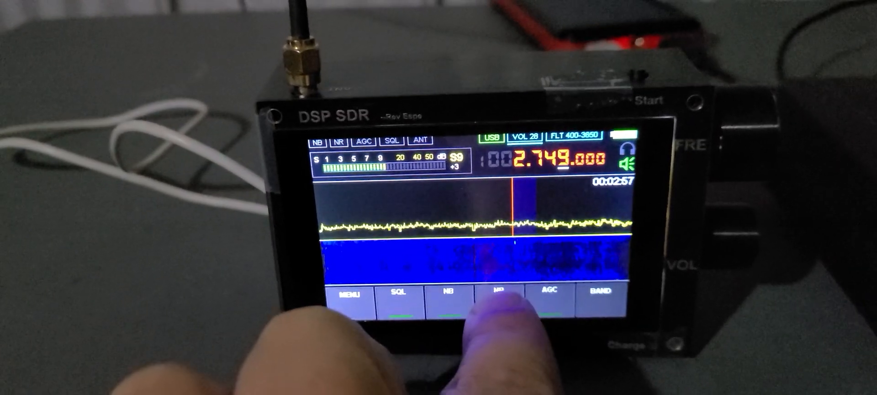
Turn on noise reduction with the NR soft key so its indicator lights green
{"action": "left_click", "coordinate": [495, 292]}
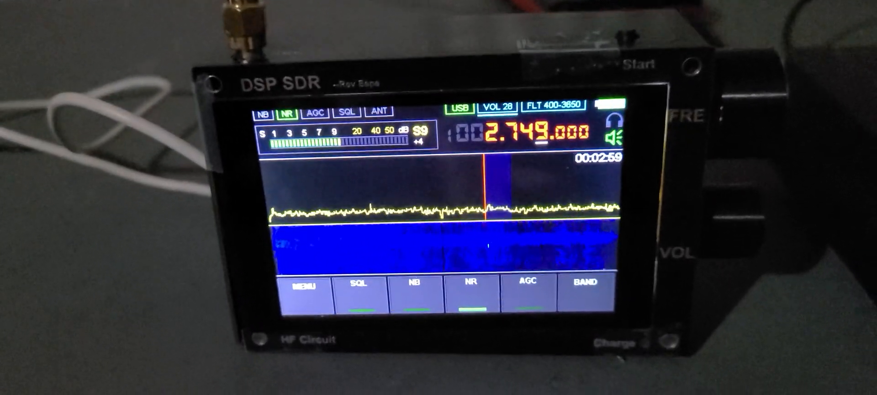